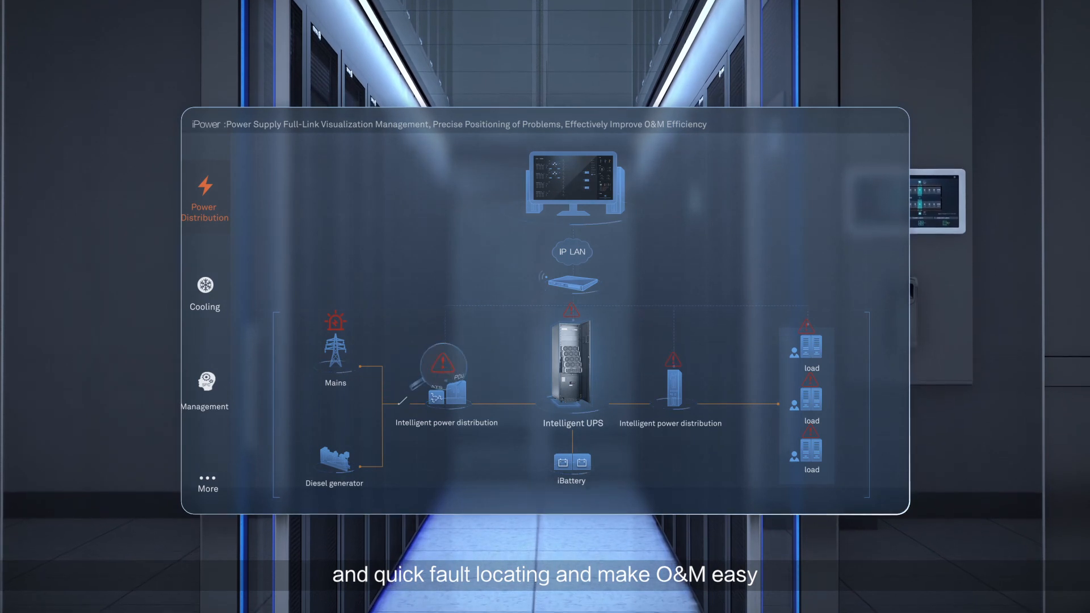
click(204, 292)
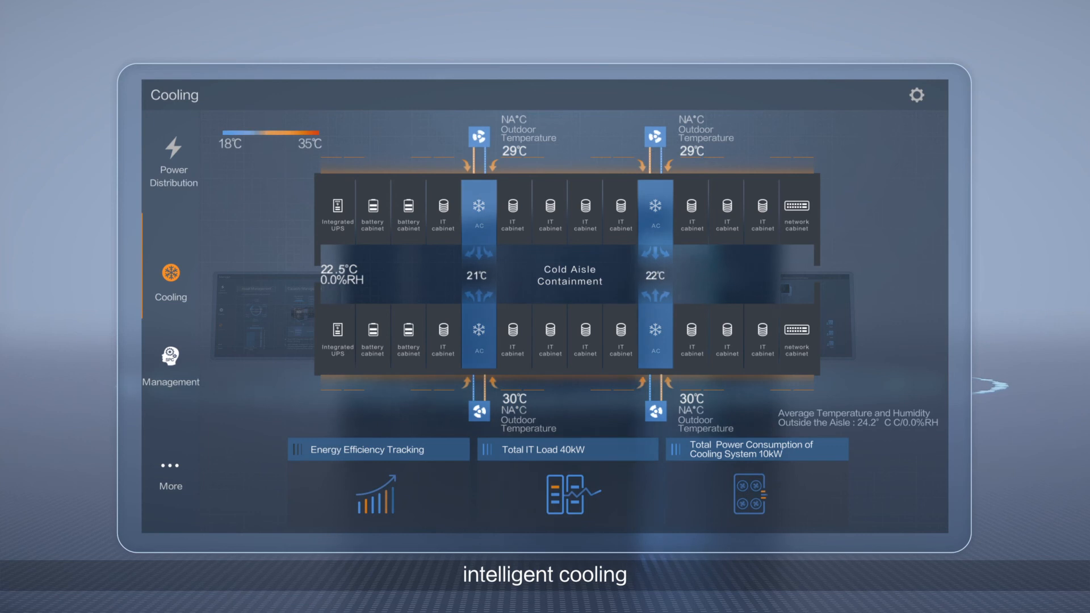